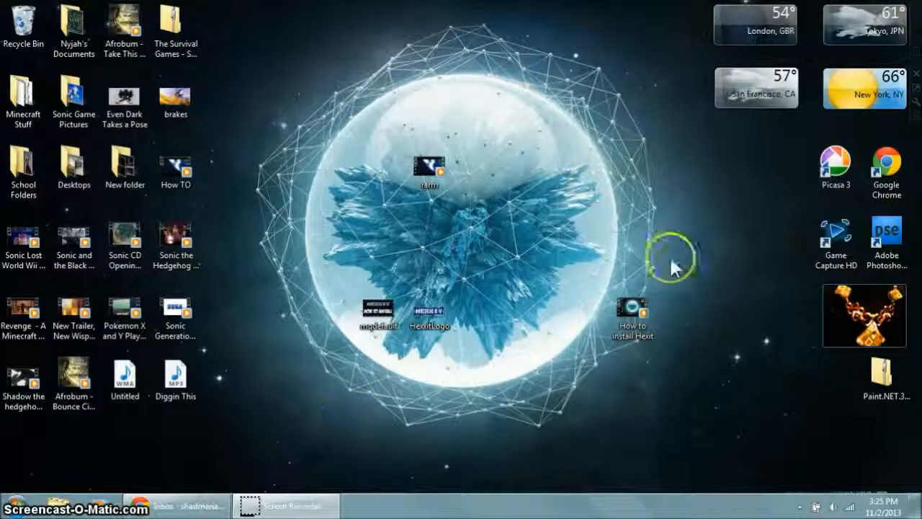
Step: Launch Google Chrome from the desktop shortcut and maximize its window on the Apps page
{"action": "double_click", "coordinate": [885, 169]}
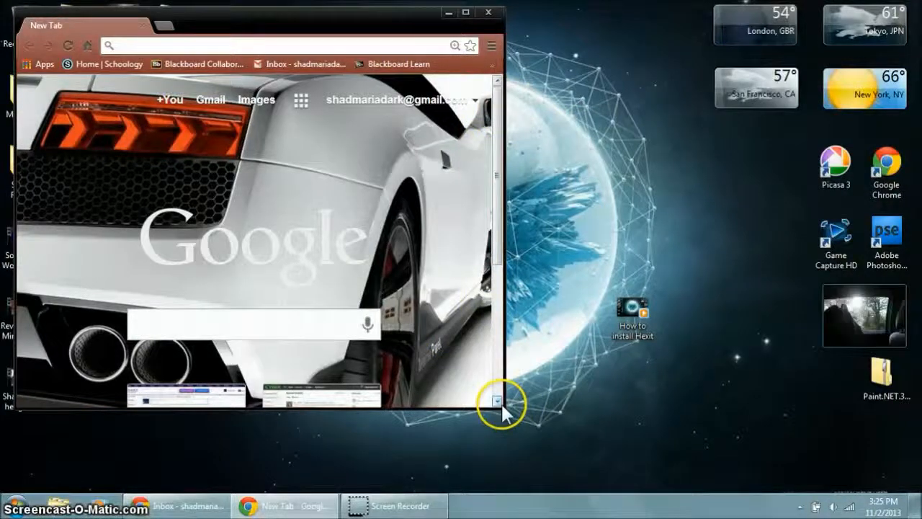
{"action": "left_click", "coordinate": [466, 12]}
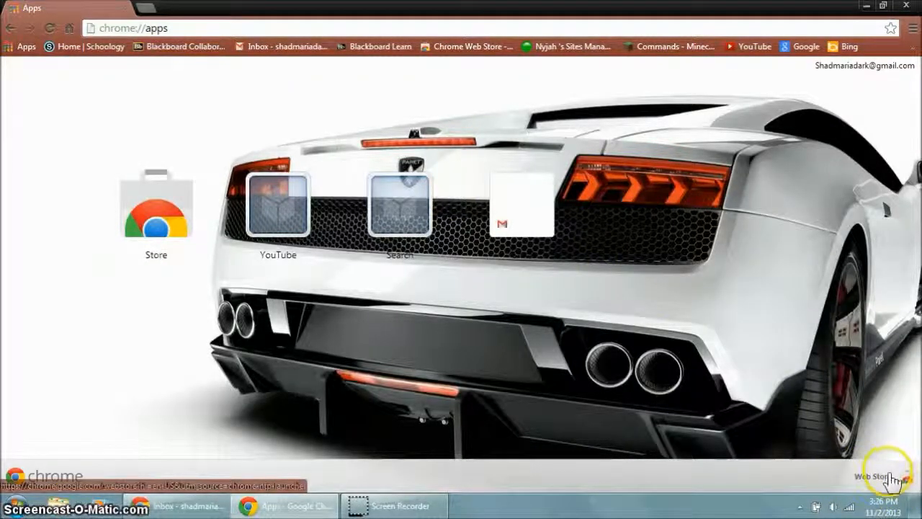
Step: Open the Web Store and search for 'lamborghini' via the 'lam' suggestion
{"action": "left_click", "coordinate": [874, 476]}
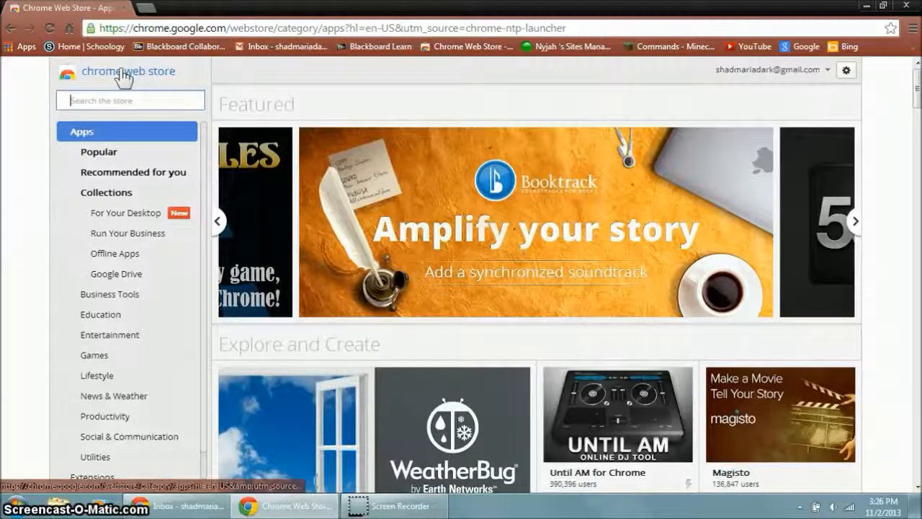
{"action": "type", "text": "lam"}
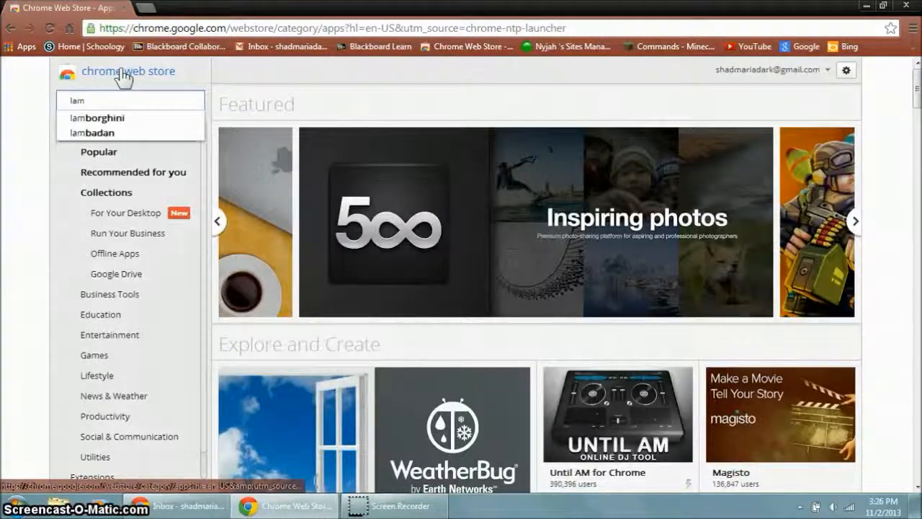
{"action": "left_click", "coordinate": [98, 117]}
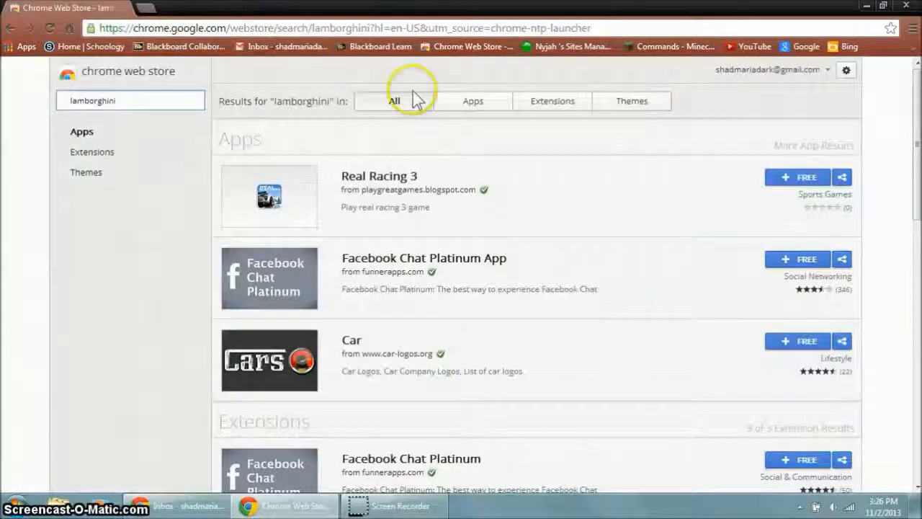
{"action": "mouse_move", "coordinate": [652, 111]}
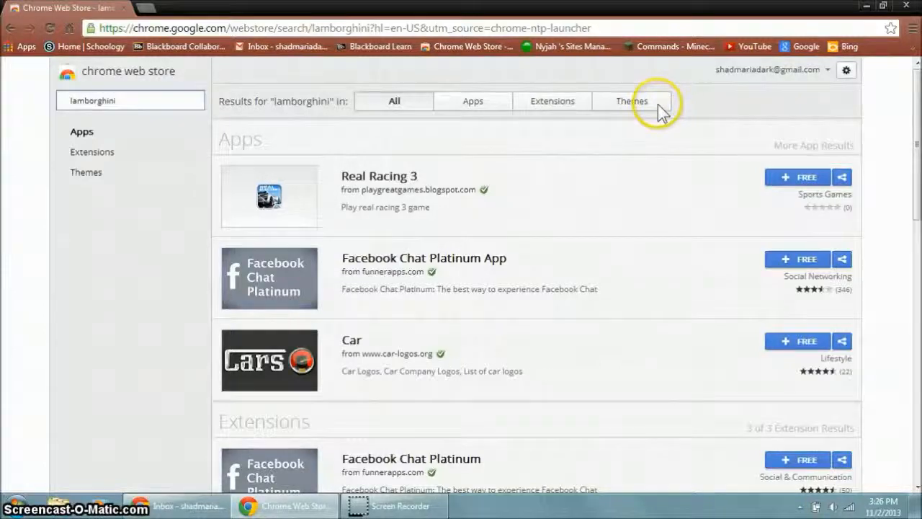
Step: Filter the results to Themes and install the Lamborghini Sesto Elemento Theme
{"action": "left_click", "coordinate": [632, 100]}
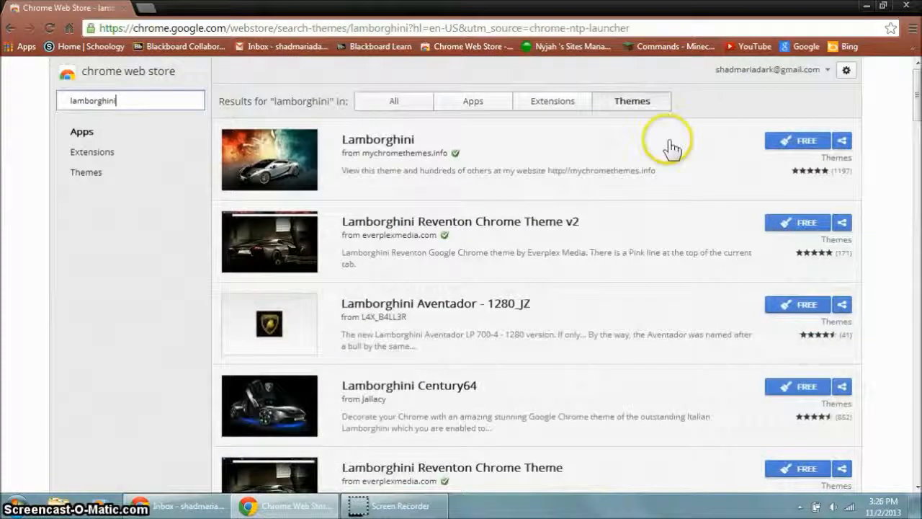
{"action": "scroll", "scroll_direction": "down", "scroll_amount": 3}
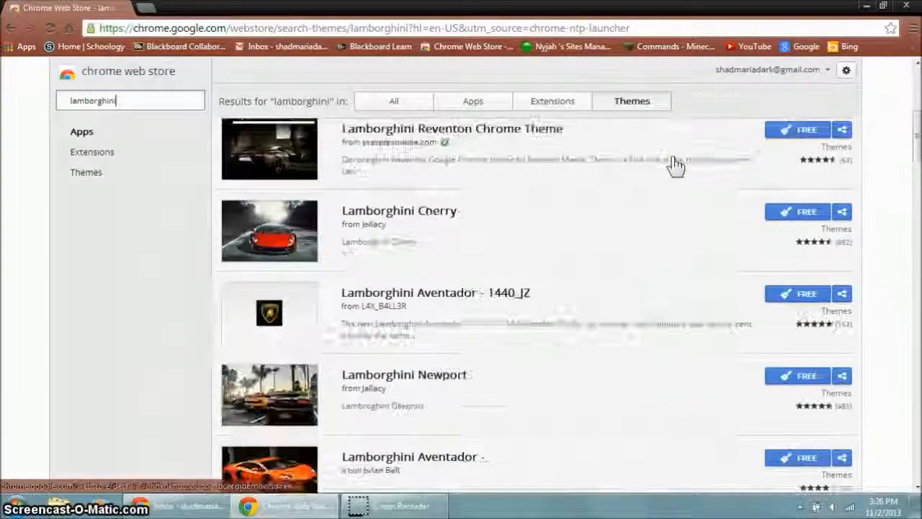
{"action": "scroll", "scroll_direction": "down", "scroll_amount": 3}
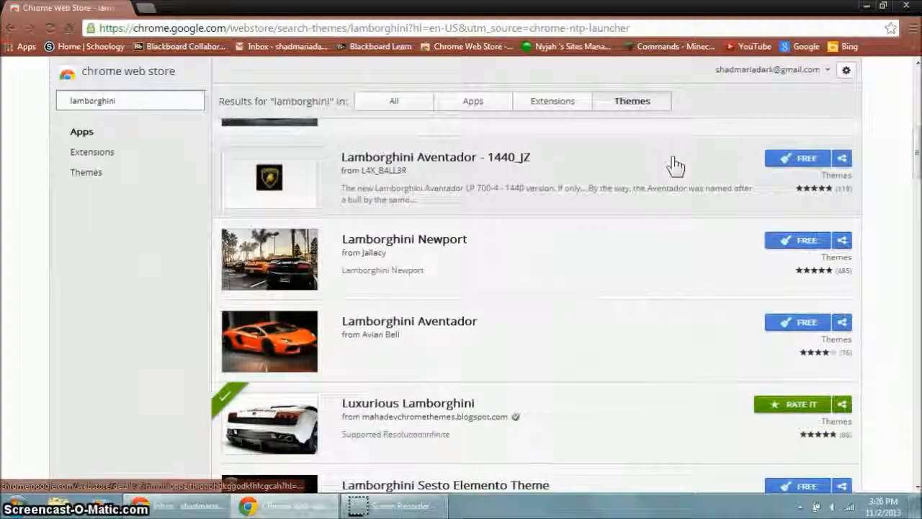
{"action": "scroll", "scroll_direction": "down", "scroll_amount": 3}
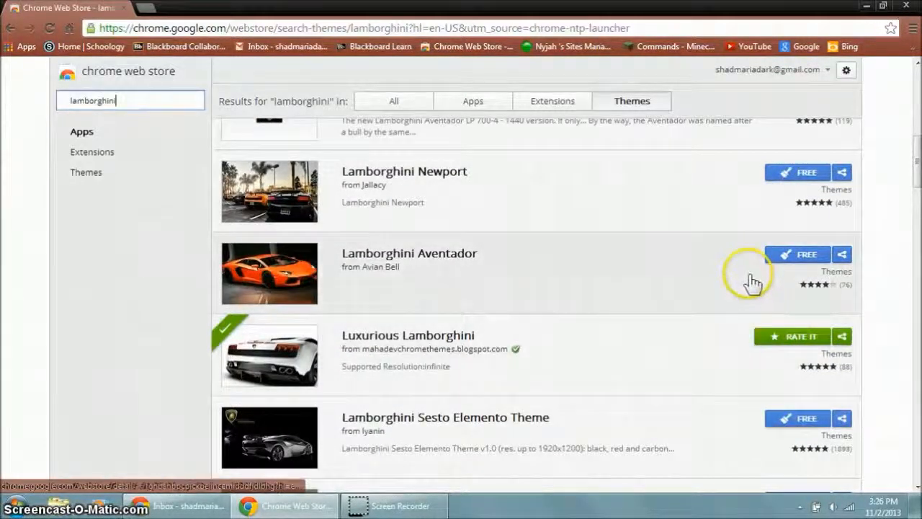
{"action": "scroll", "scroll_direction": "down", "scroll_amount": 3}
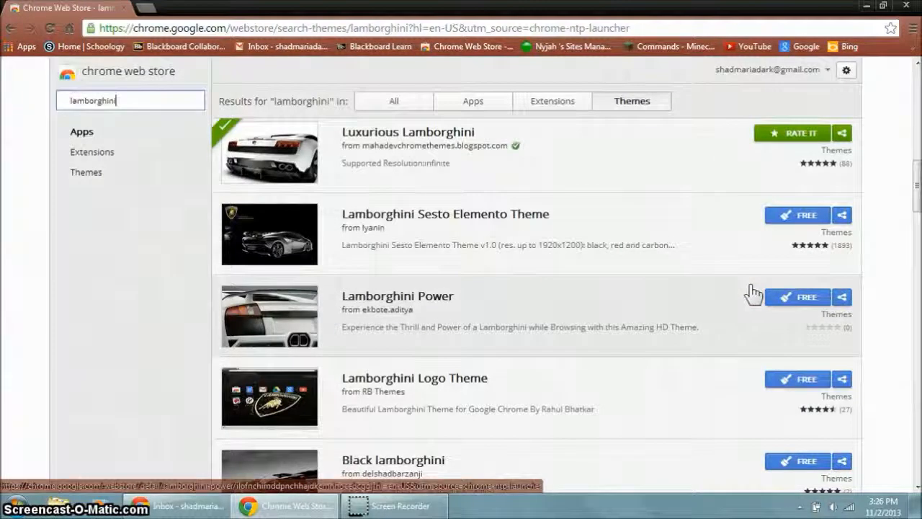
{"action": "left_click", "coordinate": [796, 215]}
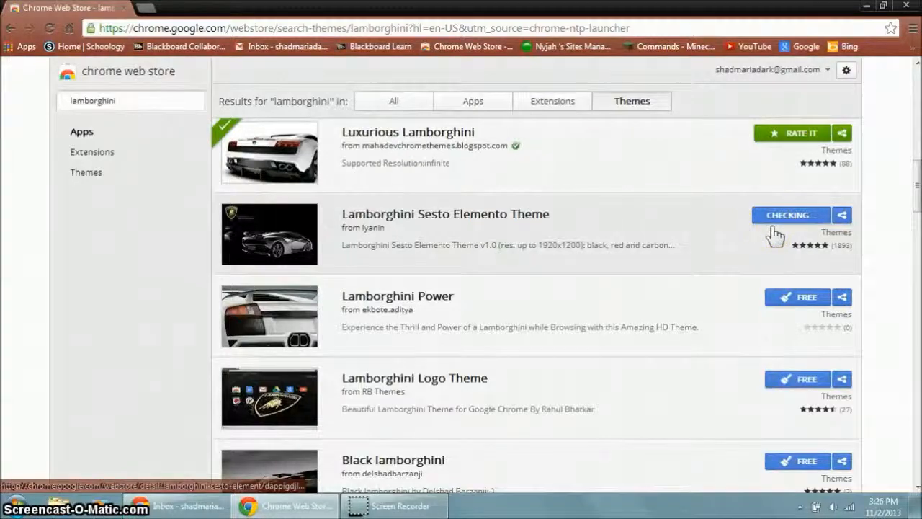
Step: Scroll further through the theme results, then return to the Apps tab
{"action": "scroll", "scroll_direction": "down", "scroll_amount": 3}
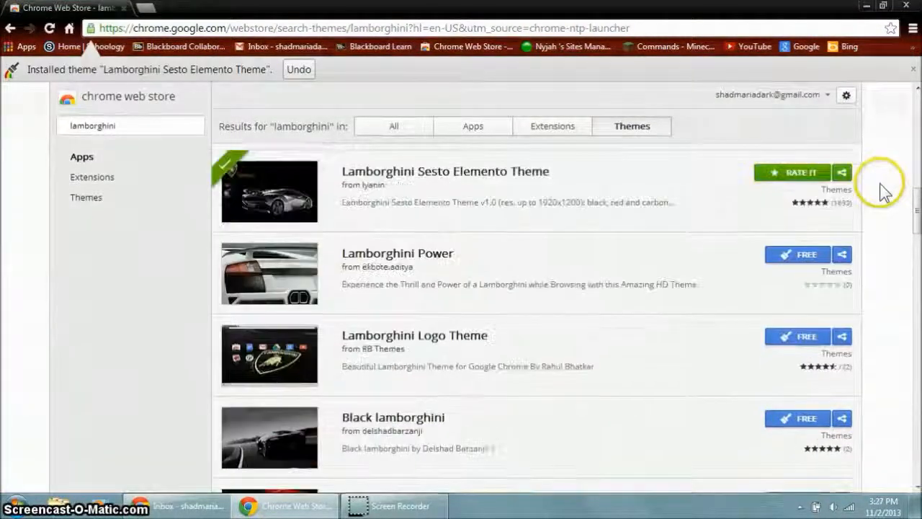
{"action": "scroll", "scroll_direction": "down", "scroll_amount": 3}
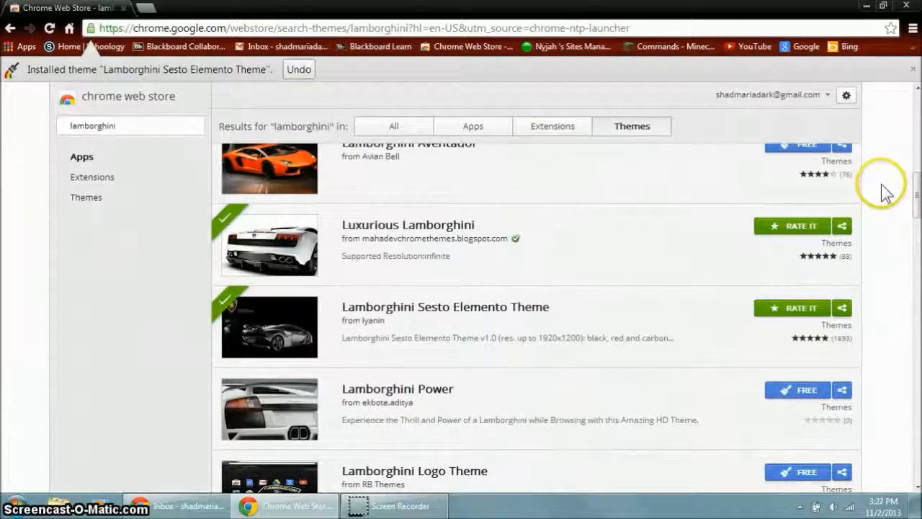
{"action": "mouse_move", "coordinate": [781, 331]}
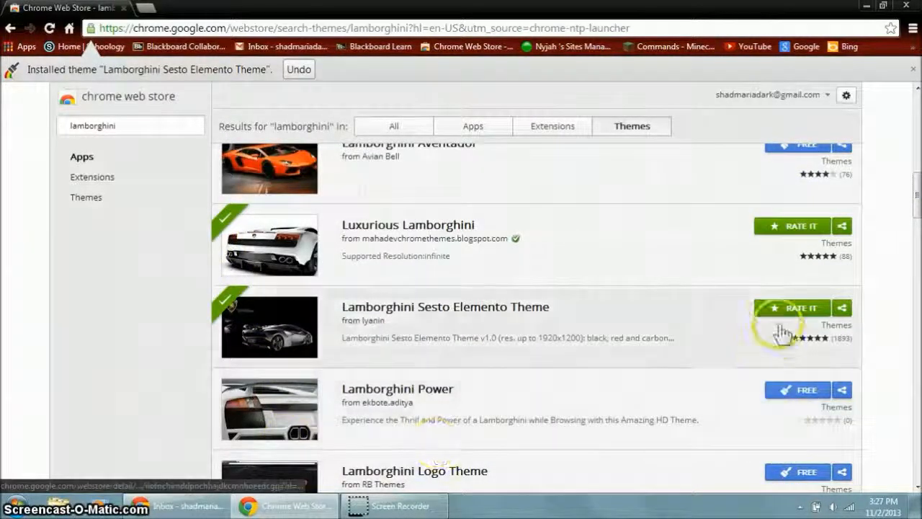
{"action": "left_click", "coordinate": [158, 8]}
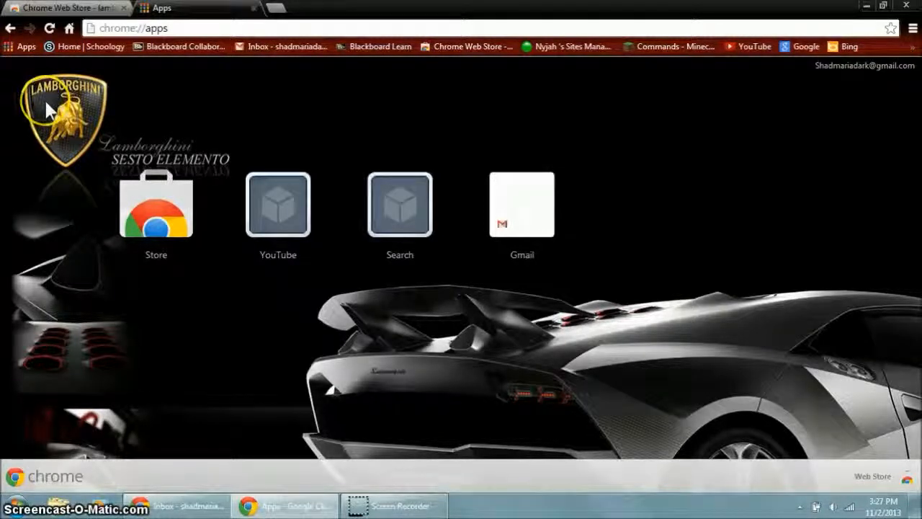
{"action": "mouse_move", "coordinate": [620, 370]}
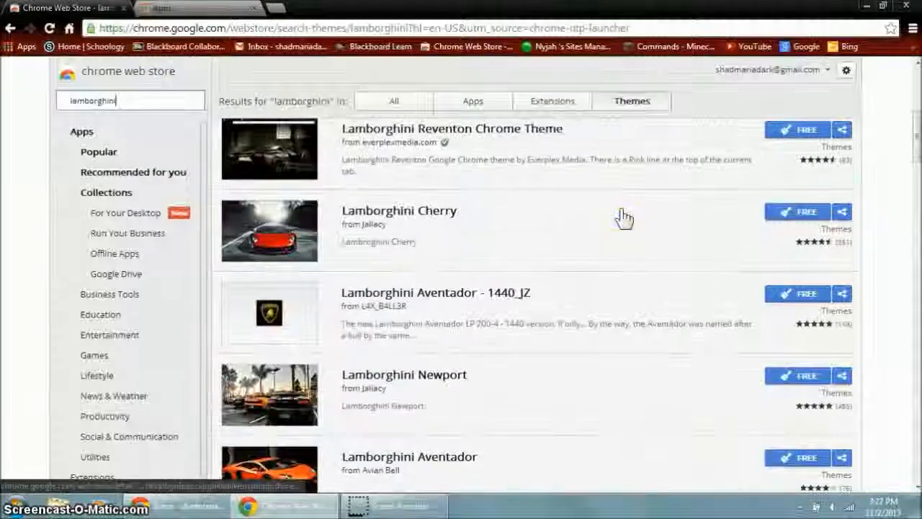
Step: Scroll to Luxurious Lamborghini and install it with its FREE button
{"action": "scroll", "scroll_direction": "down", "scroll_amount": 3}
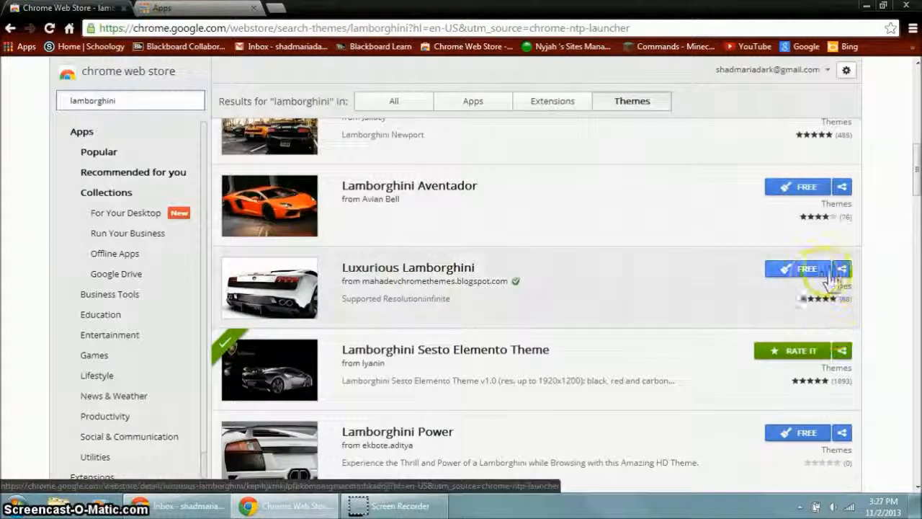
{"action": "left_click", "coordinate": [797, 269]}
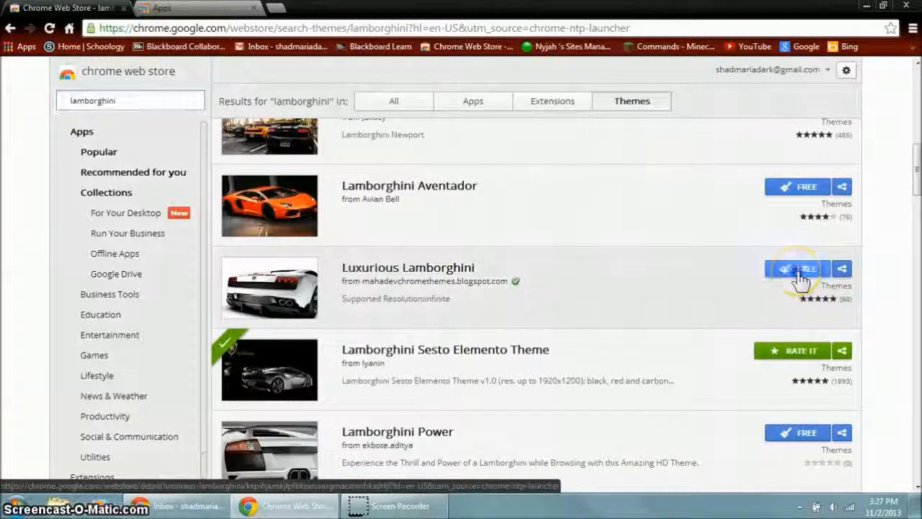
{"action": "left_click", "coordinate": [797, 268]}
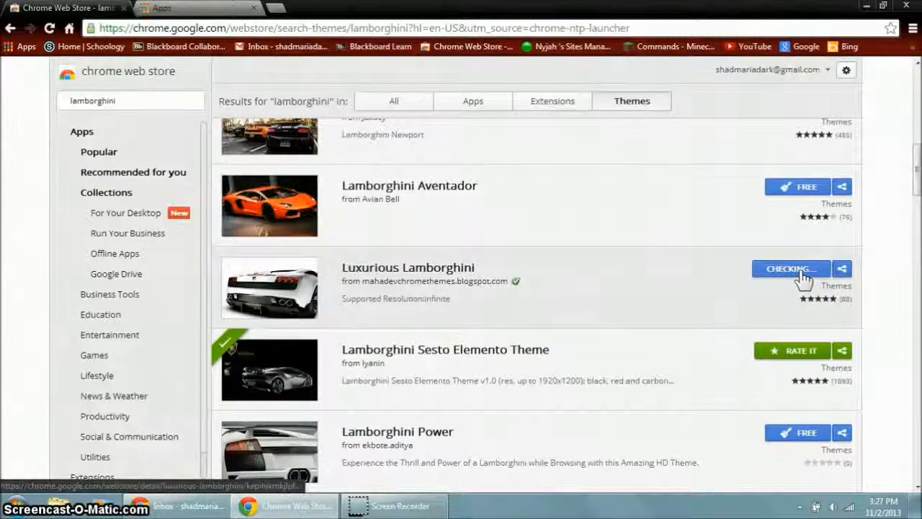
{"action": "left_click", "coordinate": [792, 269]}
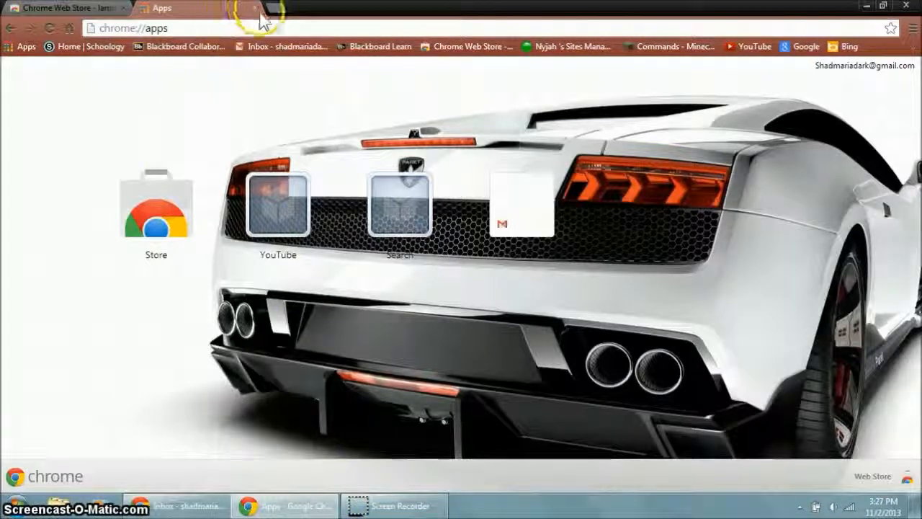
{"action": "mouse_move", "coordinate": [270, 13]}
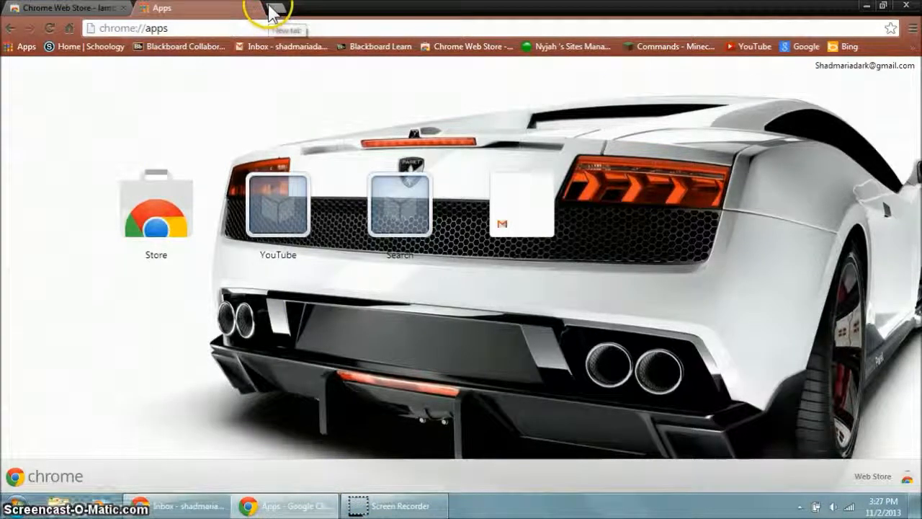
Step: Open new tabs and check the Apps tab to confirm the white Lamborghini backdrop
{"action": "left_click", "coordinate": [271, 11]}
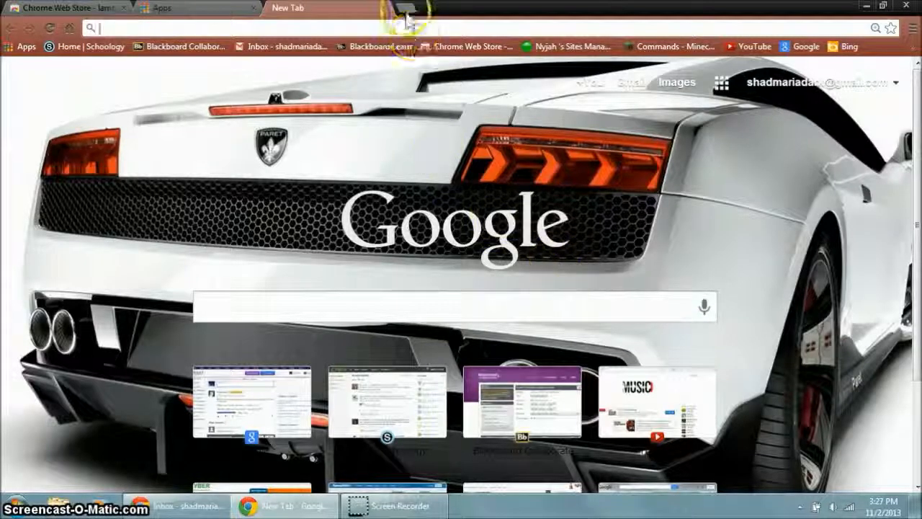
{"action": "left_click", "coordinate": [159, 8]}
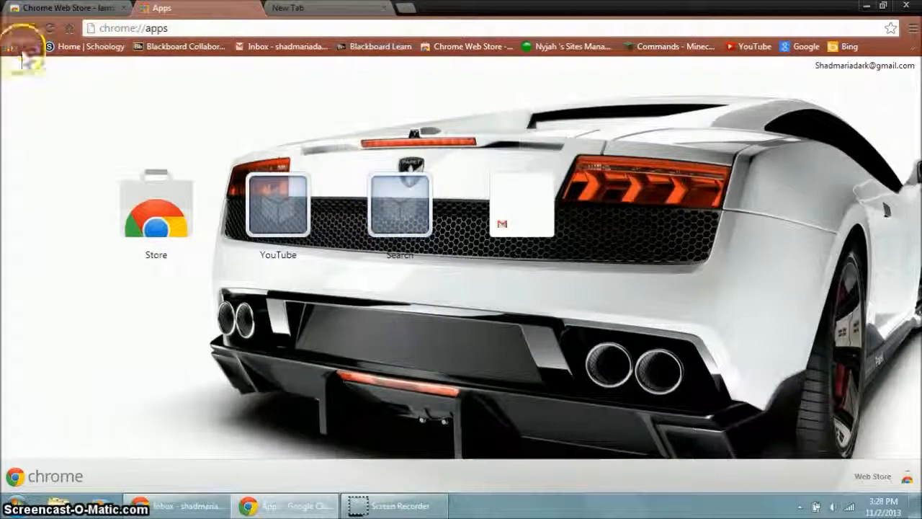
{"action": "left_click", "coordinate": [416, 8]}
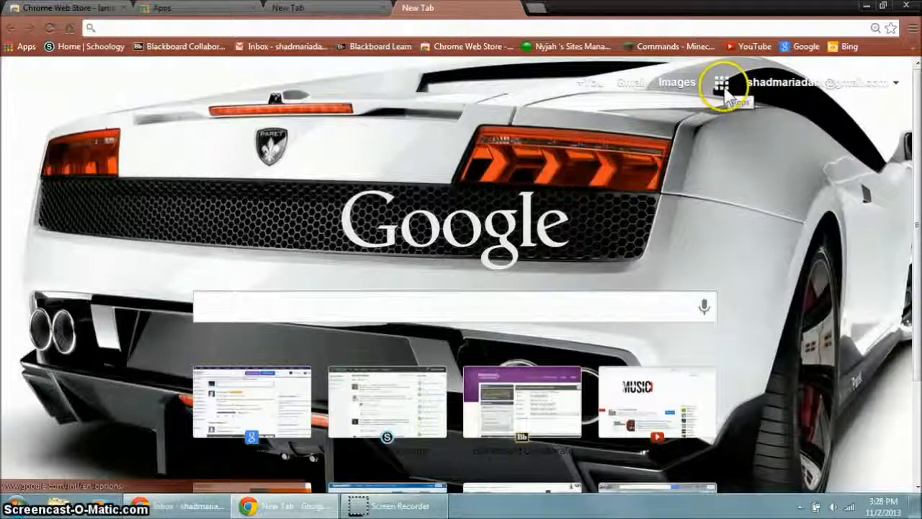
Step: Open the Web Store themes page through Google apps > More, then close that tab
{"action": "left_click", "coordinate": [720, 82]}
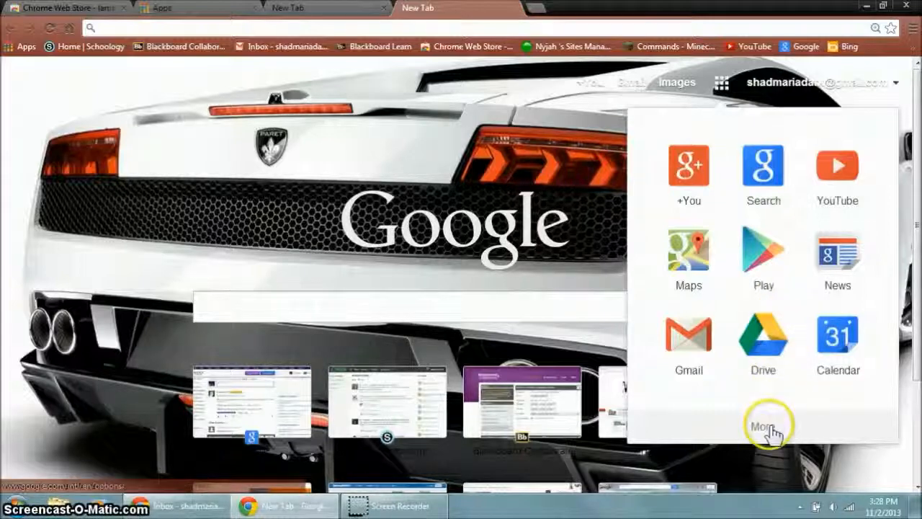
{"action": "left_click", "coordinate": [762, 425]}
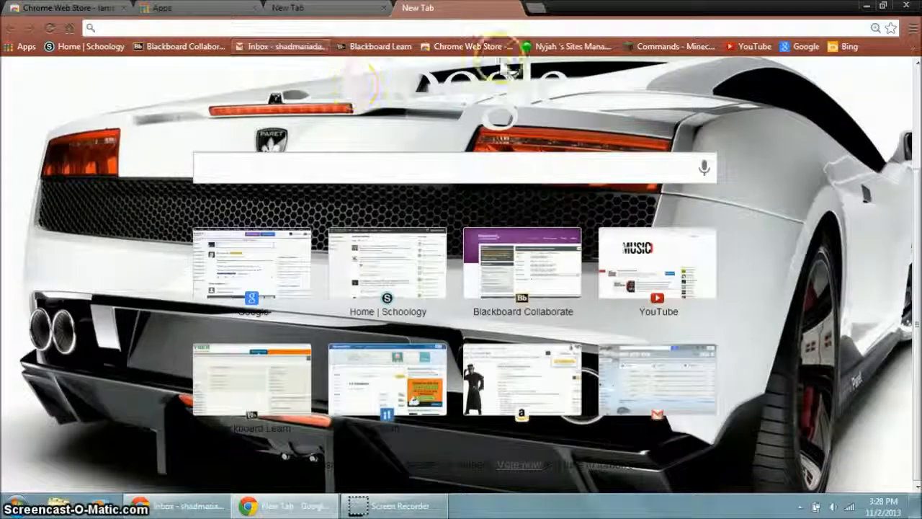
{"action": "left_click", "coordinate": [447, 8]}
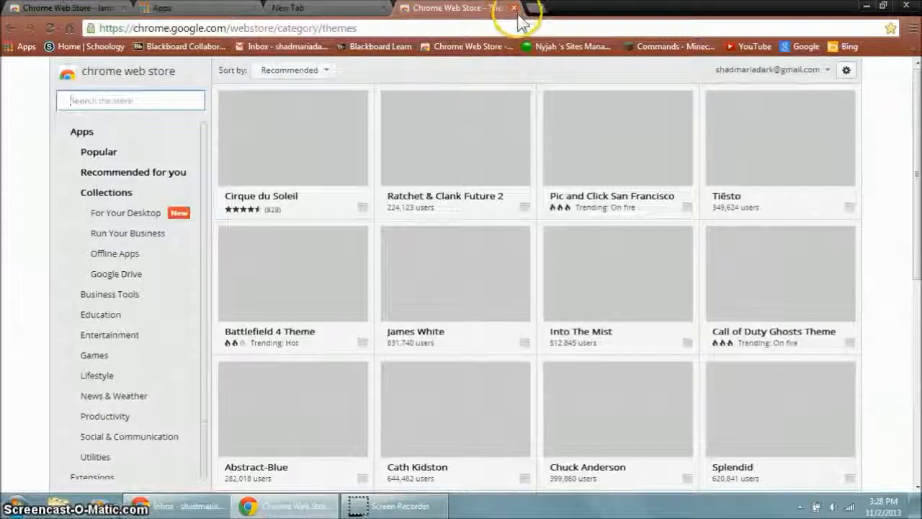
{"action": "left_click", "coordinate": [513, 8]}
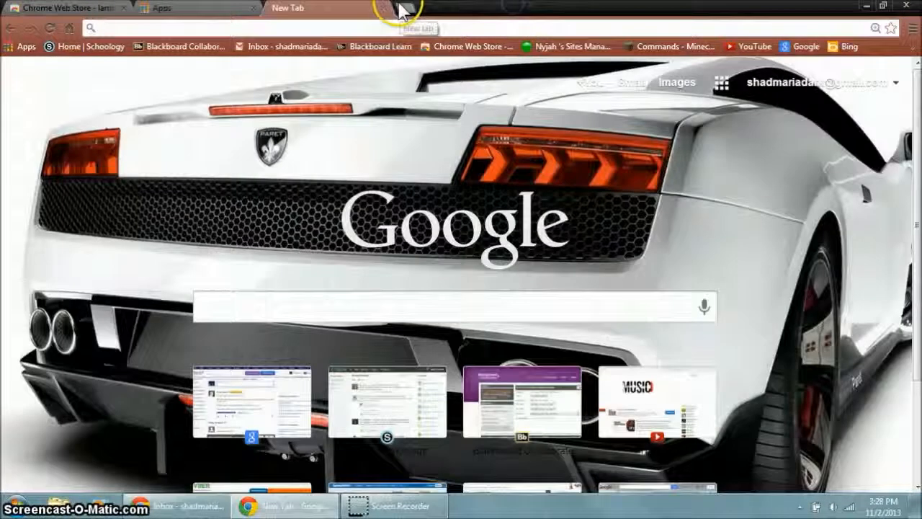